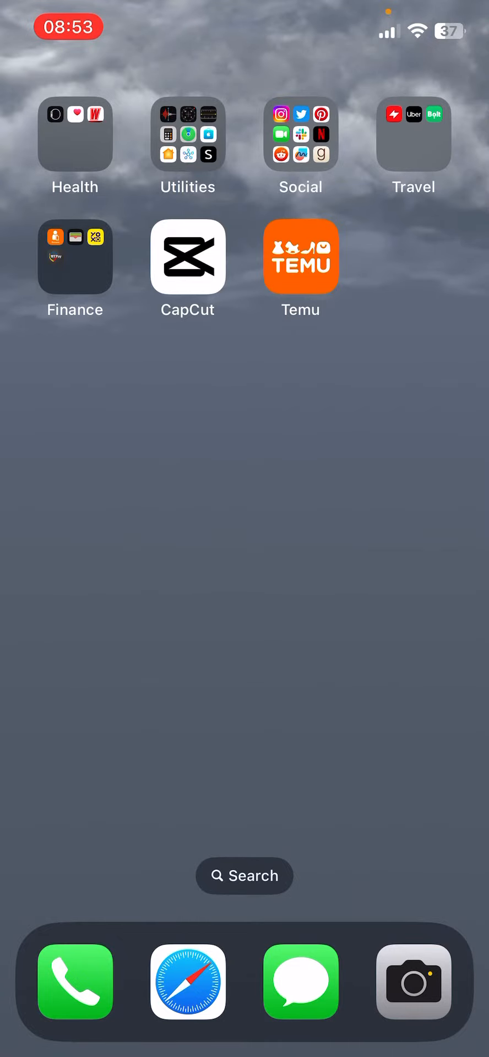
- Launch Temu, reach Addresses via the You profile, and begin a new shipping address
{"action": "left_click", "coordinate": [300, 257]}
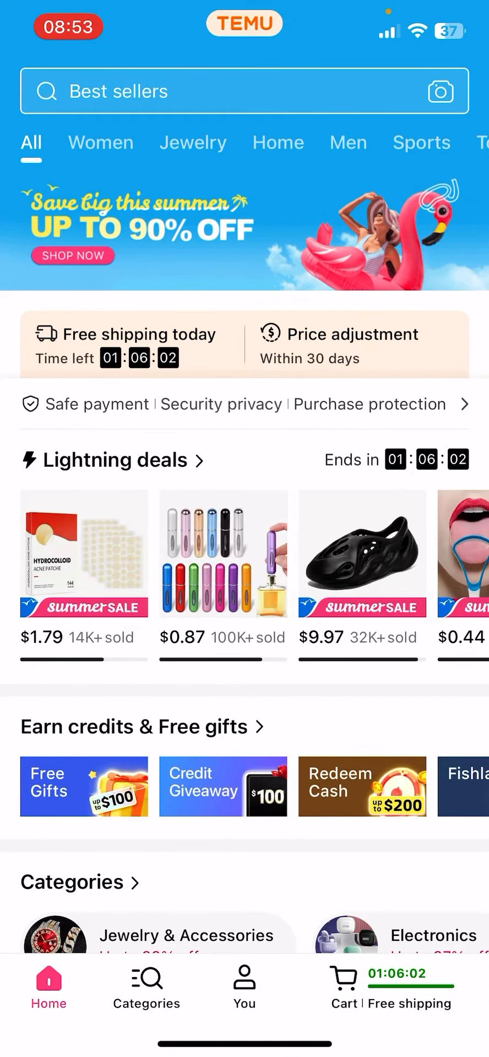
{"action": "left_click", "coordinate": [244, 987]}
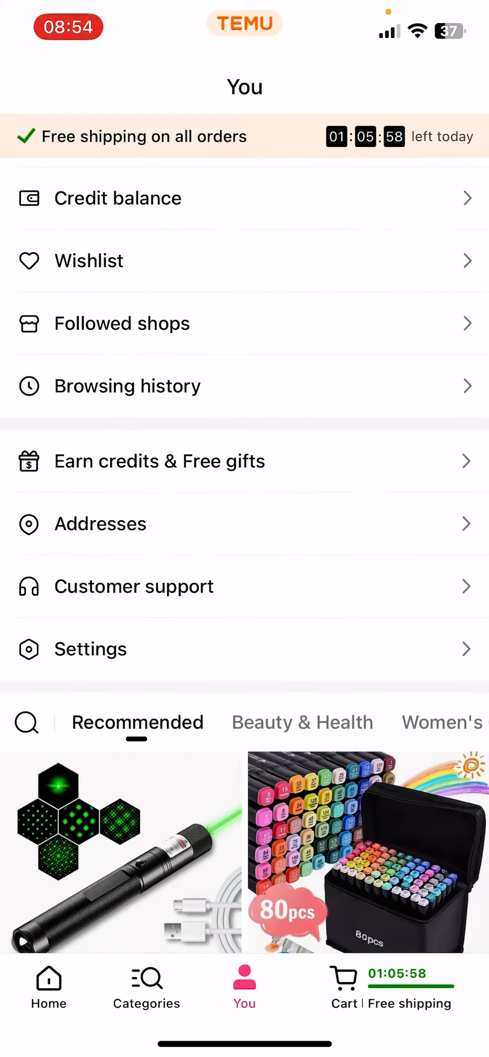
{"action": "left_click", "coordinate": [100, 523]}
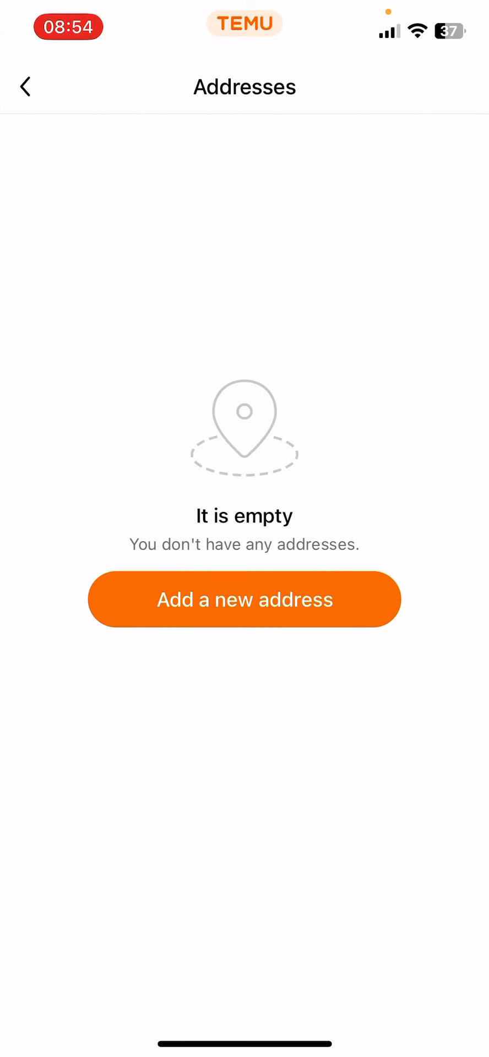
{"action": "left_click", "coordinate": [244, 599]}
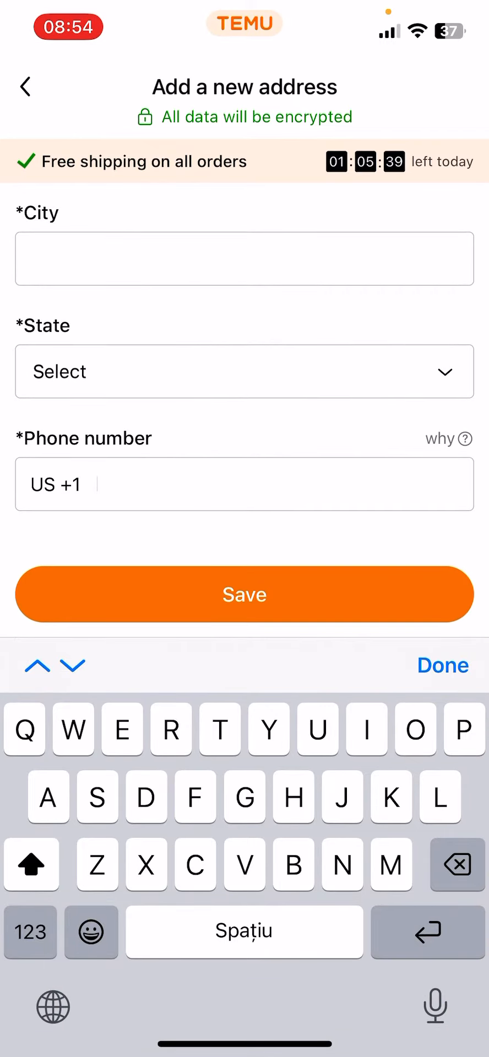
- Back out of the address form and discard the unsaved details
{"action": "left_click", "coordinate": [25, 85]}
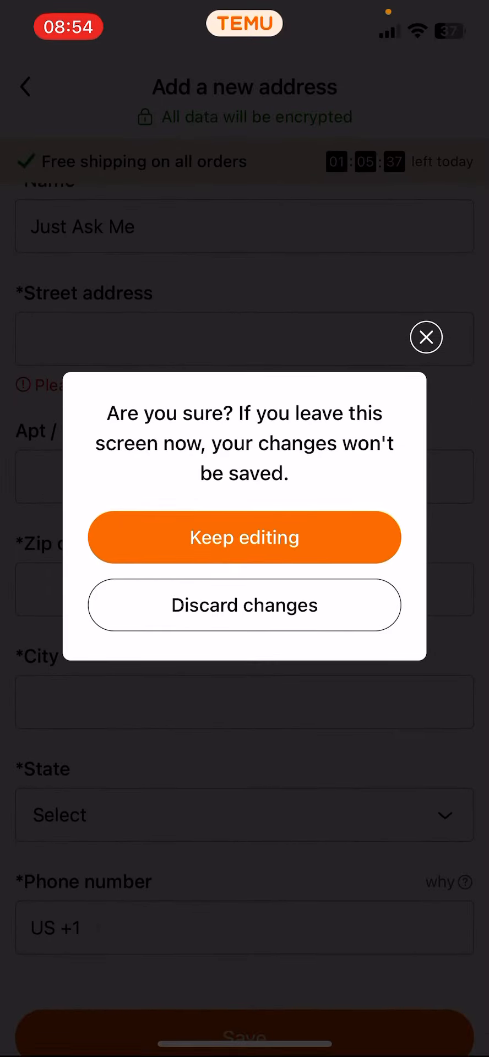
{"action": "left_click", "coordinate": [244, 605]}
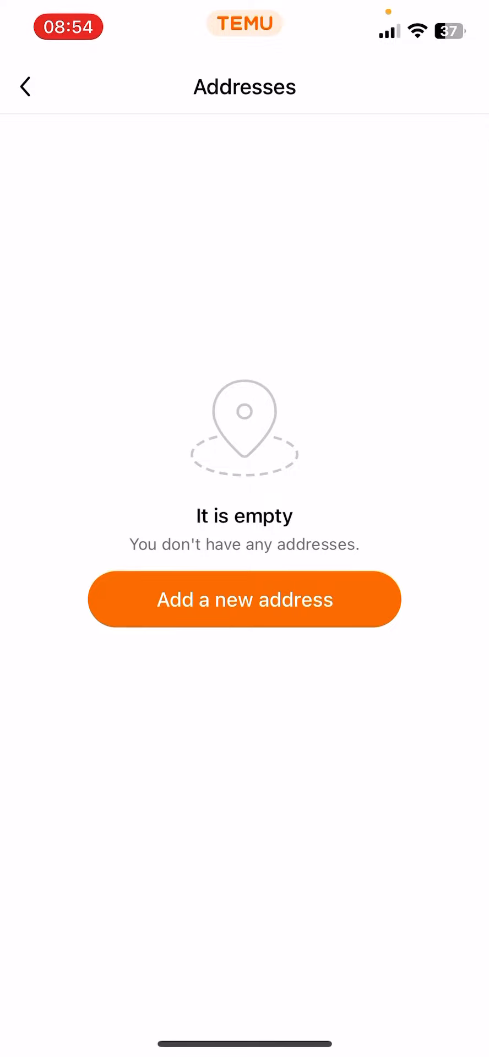